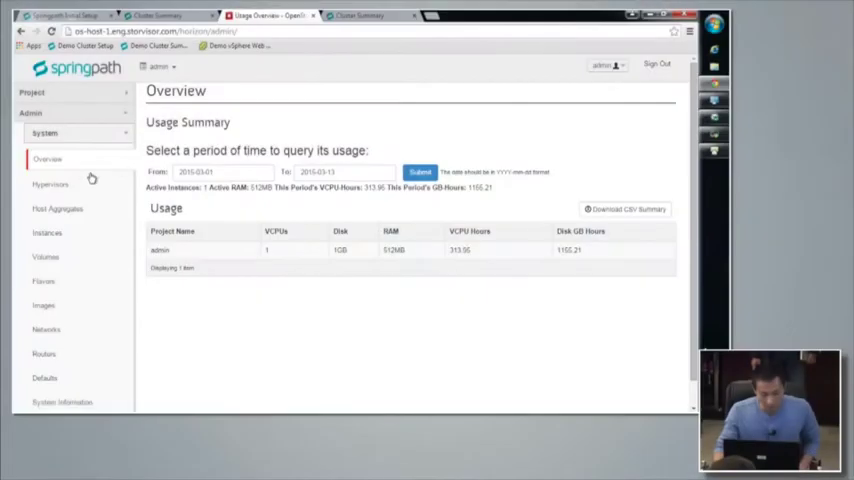
Step: Show the Hypervisors compute host list with every host enabled and up
left_click(52, 184)
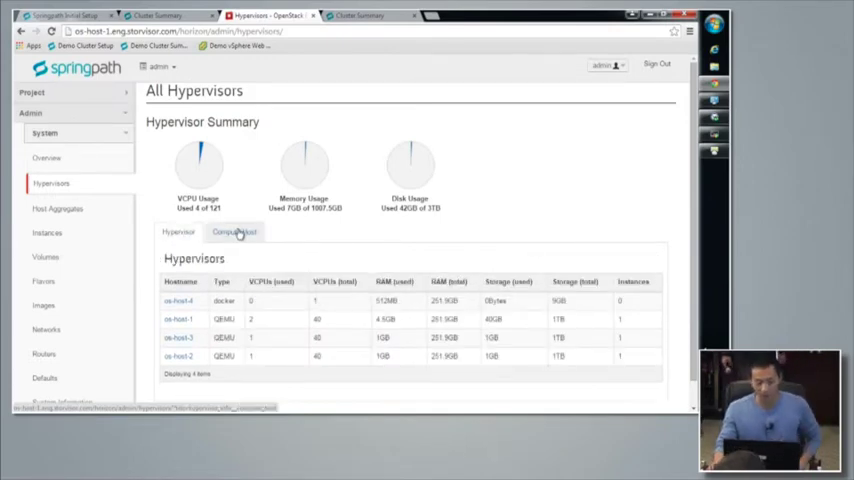
left_click(234, 232)
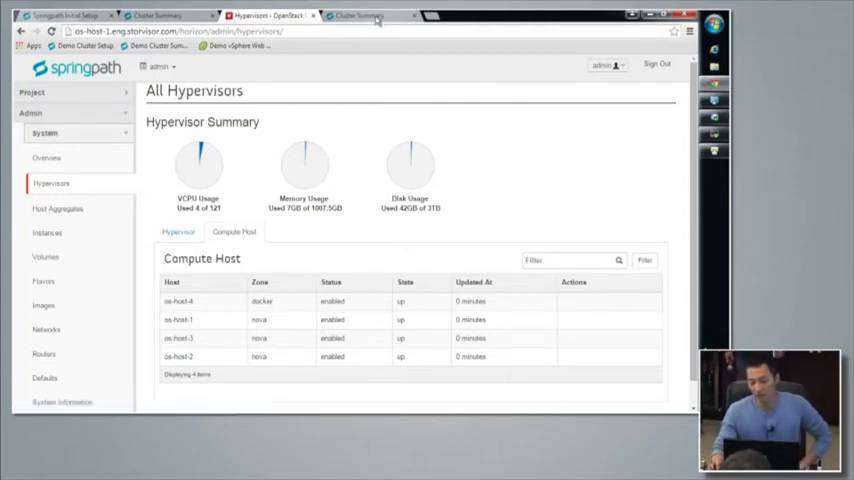
left_click(364, 16)
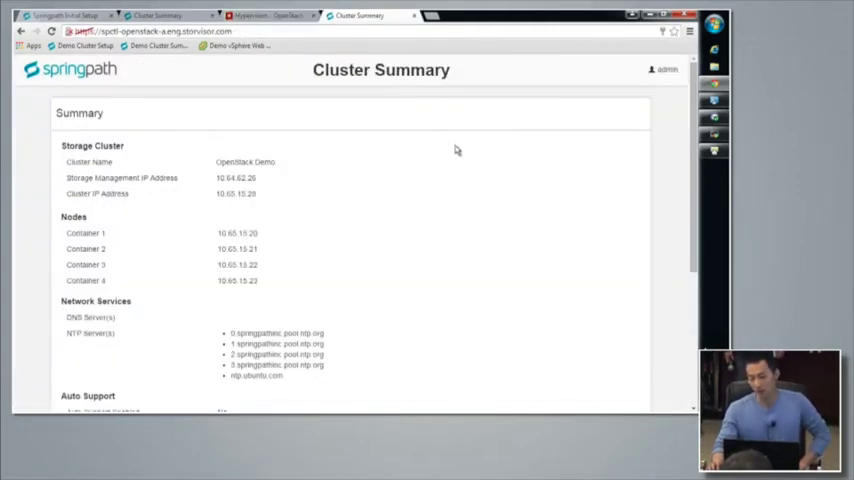
scroll("down", 3)
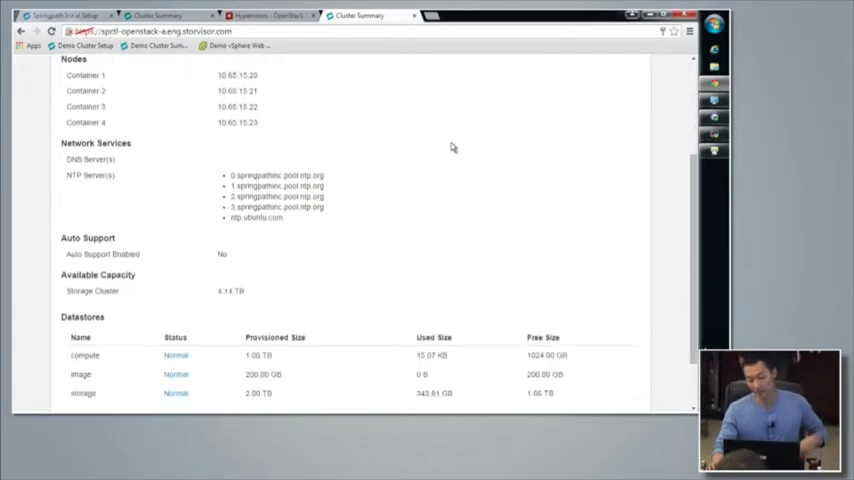
scroll("down", 3)
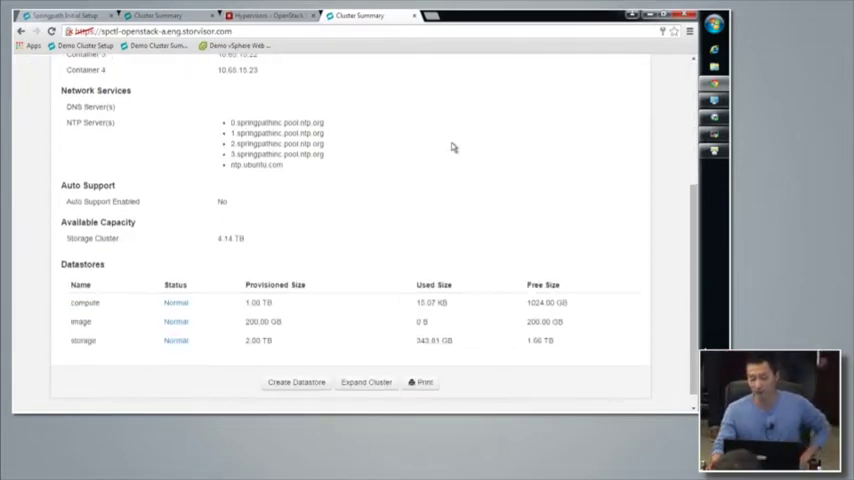
scroll("up", 3)
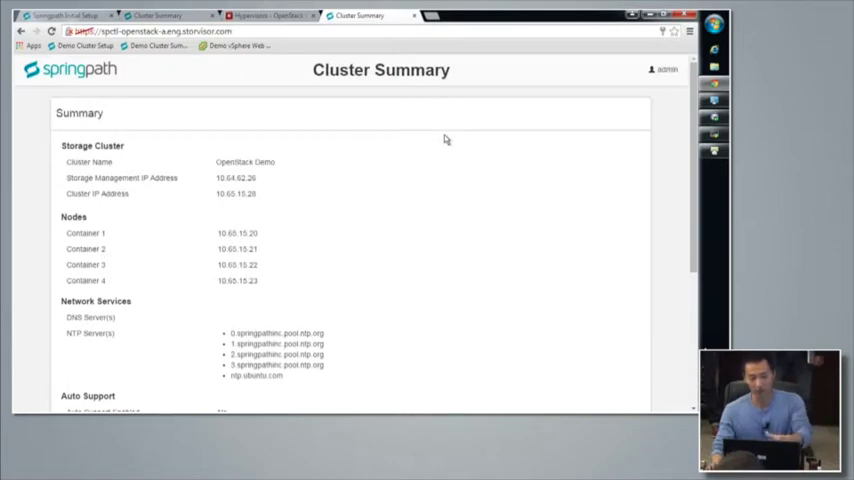
scroll("down", 3)
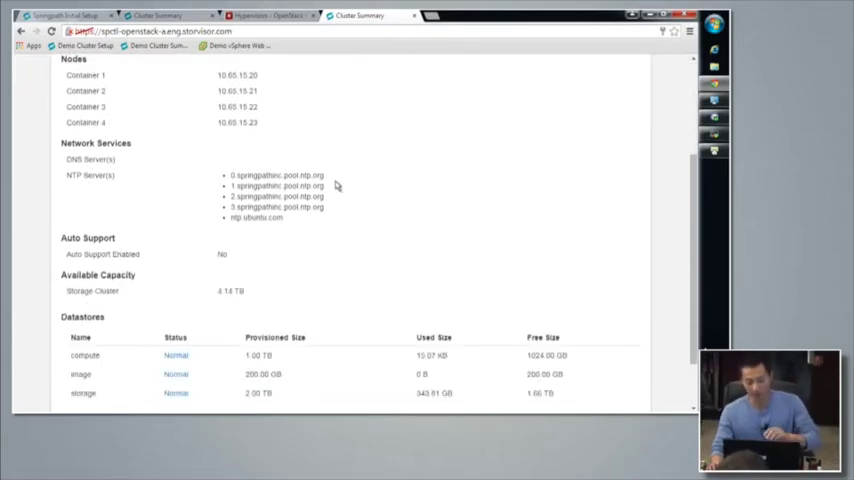
scroll("down", 3)
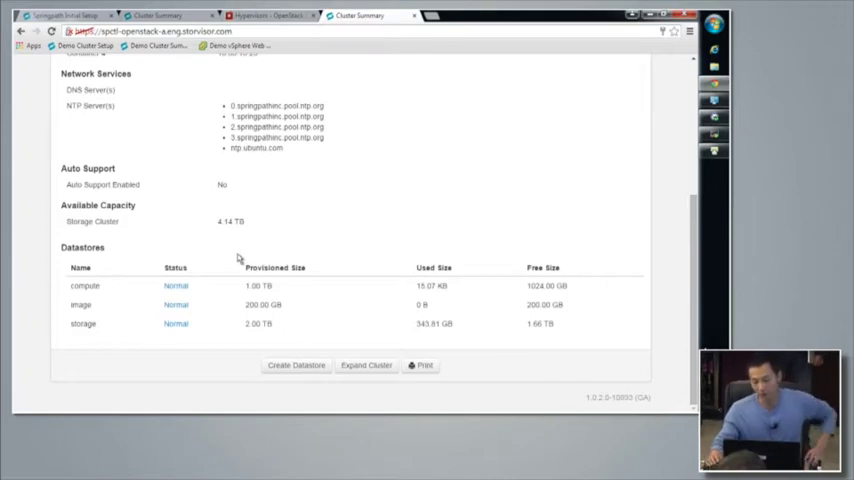
mouse_move(252, 240)
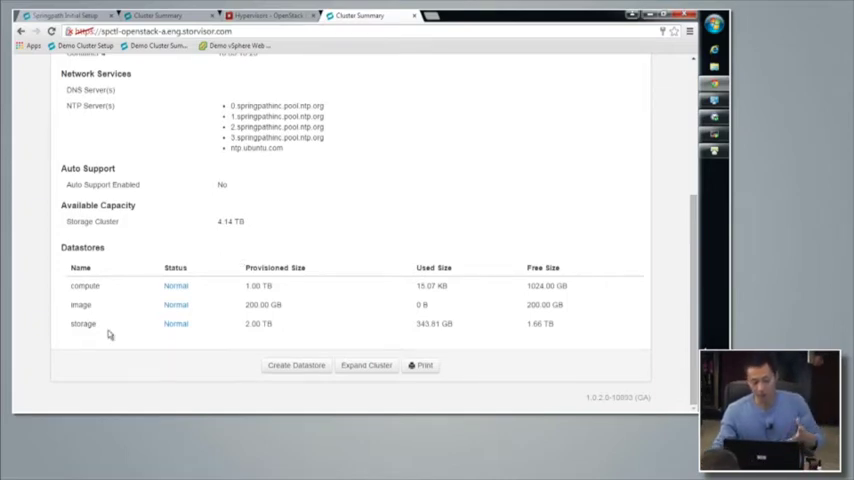
mouse_move(332, 208)
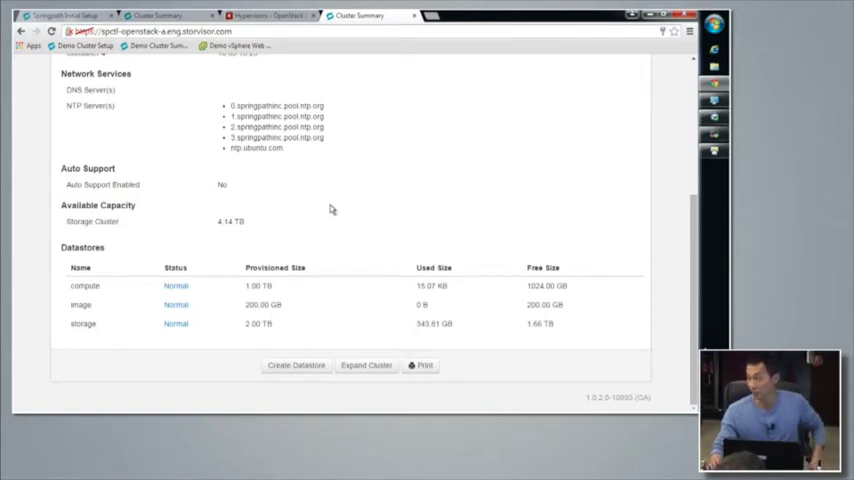
left_click(260, 16)
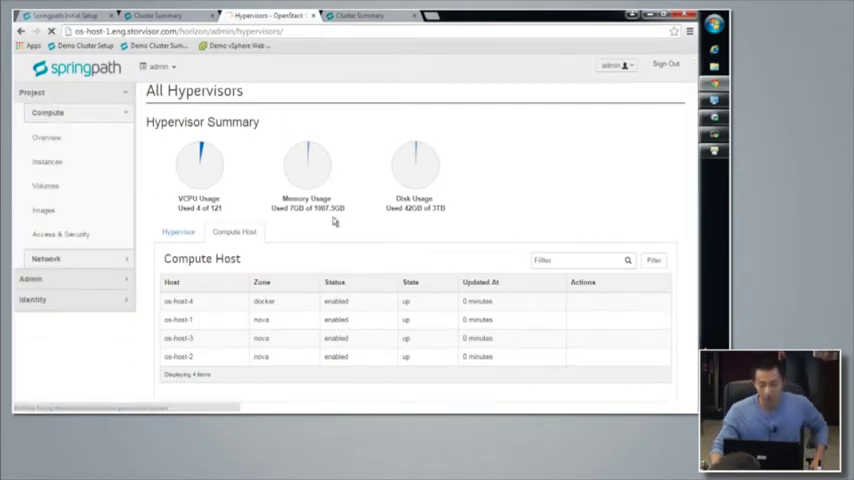
Step: Show the project's Instances list with its single active, running instance
left_click(48, 162)
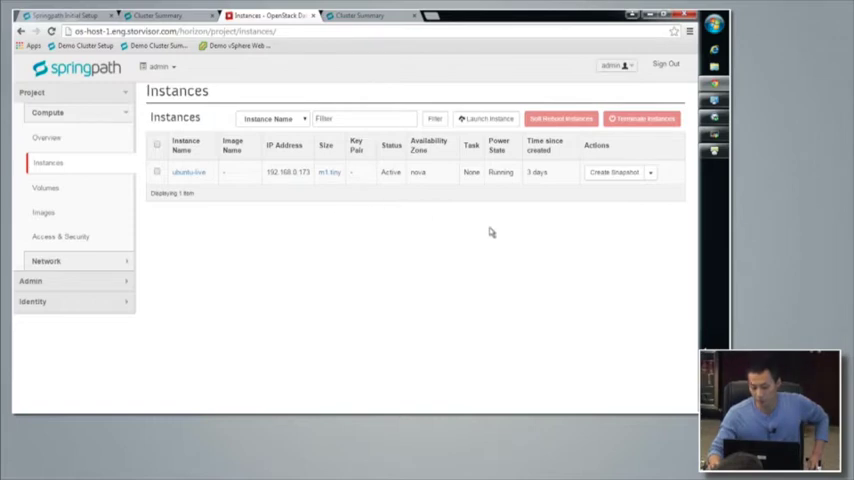
mouse_move(508, 208)
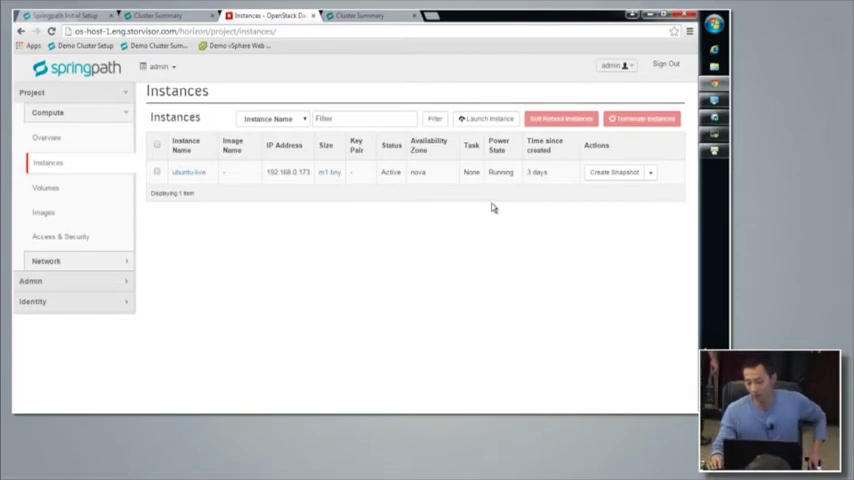
mouse_move(494, 208)
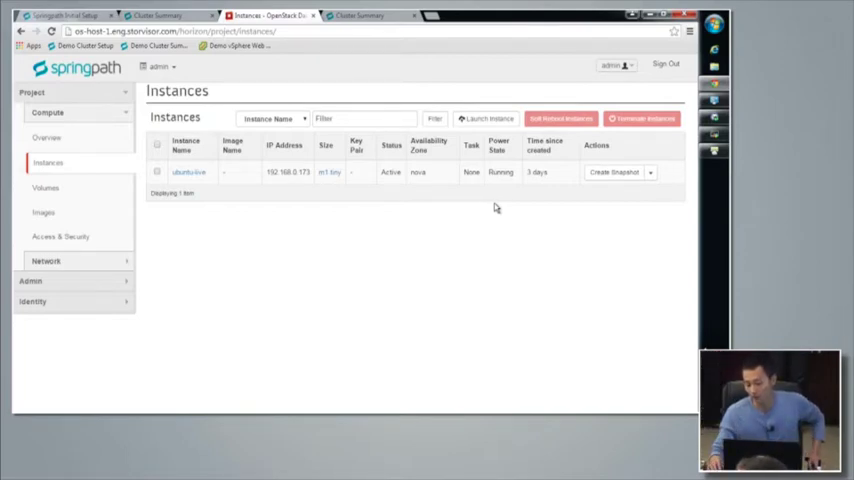
mouse_move(508, 184)
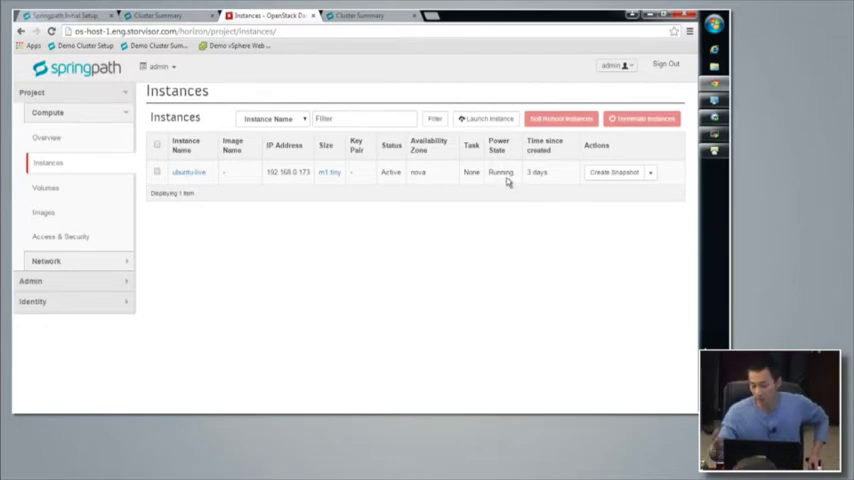
mouse_move(482, 190)
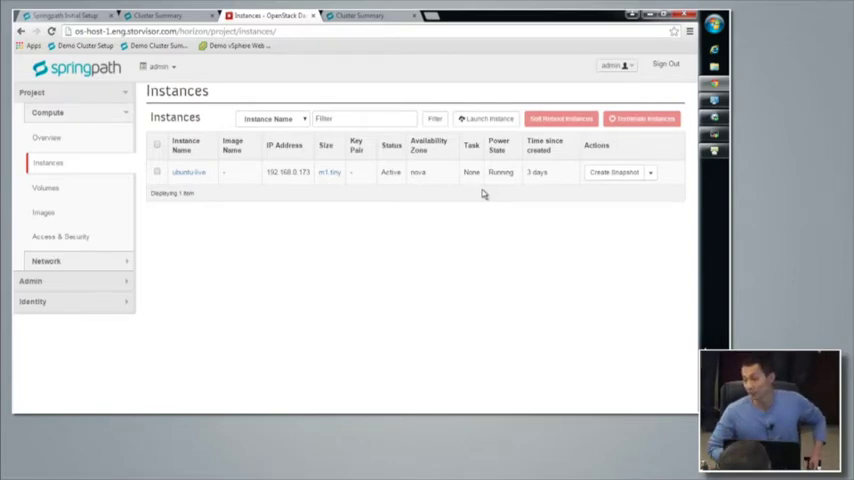
Step: Start a new instance in the nova availability zone named ubuntu-1
left_click(488, 118)
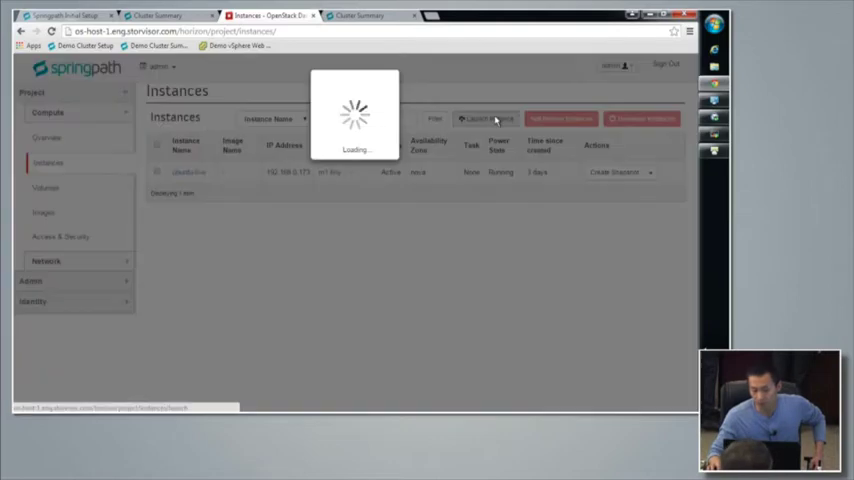
left_click(488, 118)
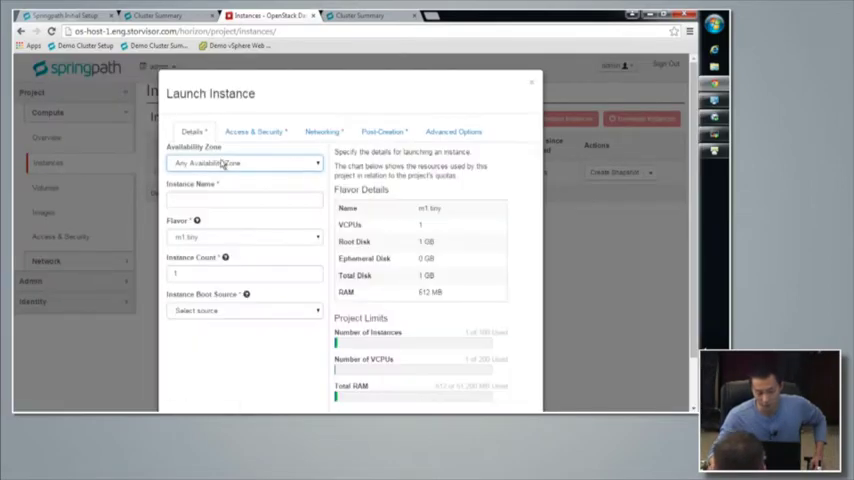
left_click(242, 164)
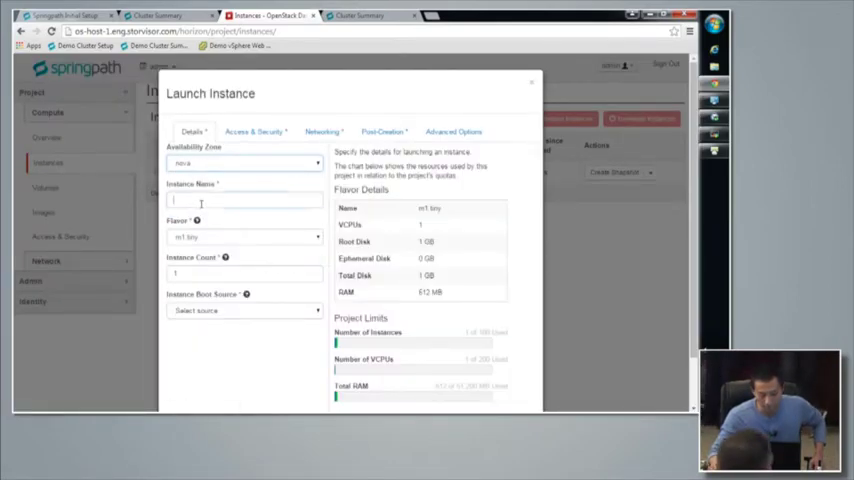
left_click(244, 200)
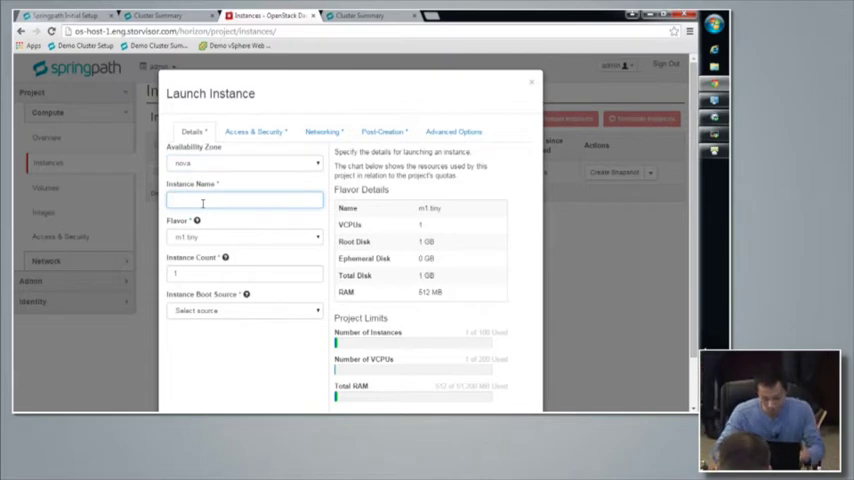
type("ubuntu-1")
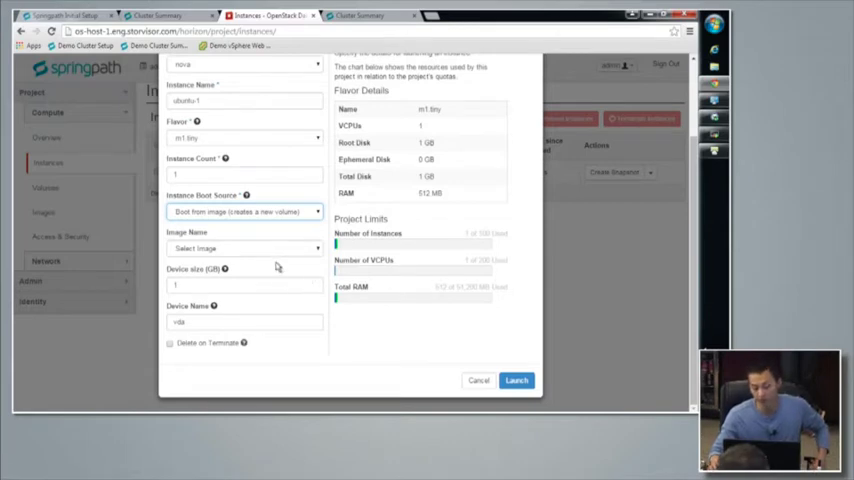
Step: Boot it from the Ubuntu image onto a new 2 GB volume and launch it
left_click(244, 248)
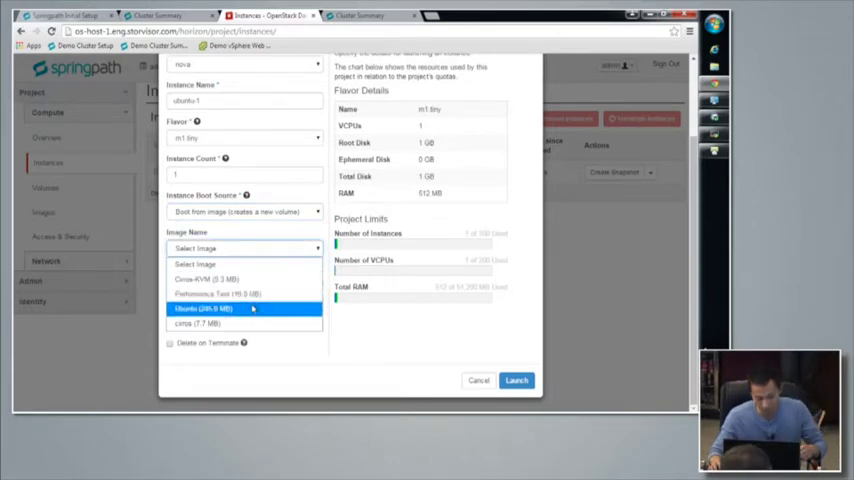
left_click(216, 308)
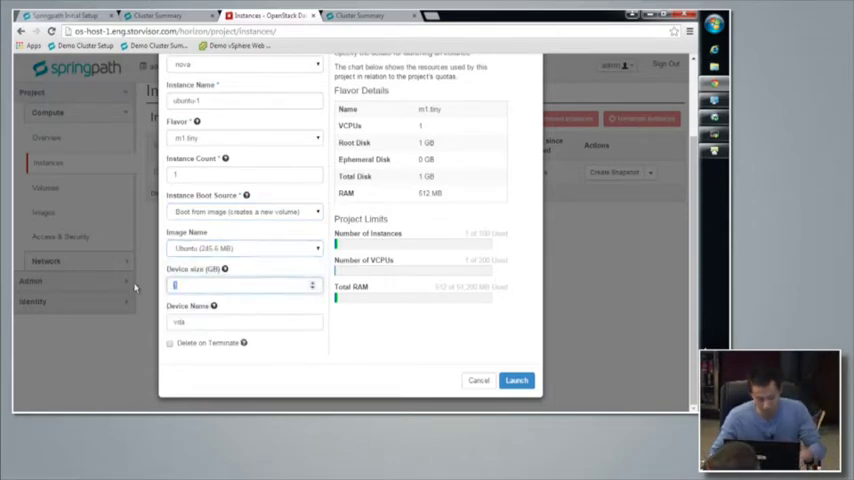
type("2")
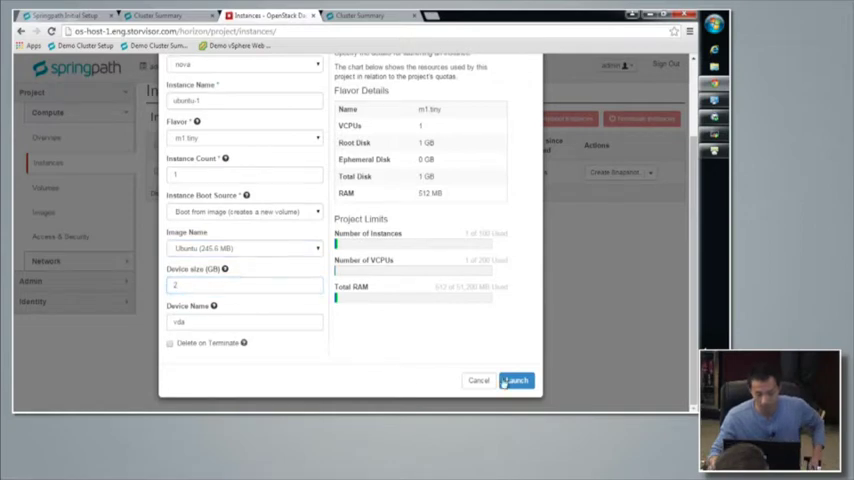
left_click(516, 380)
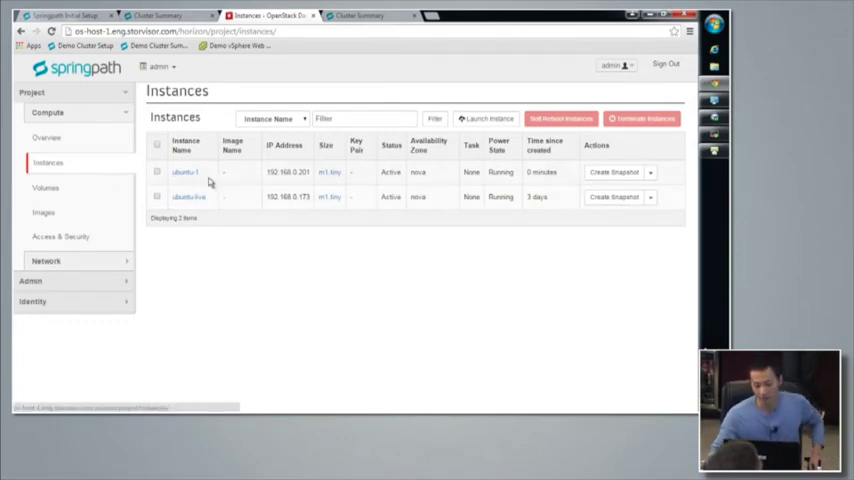
Step: Review ubuntu-1's boot console output and return to its overview
left_click(184, 172)
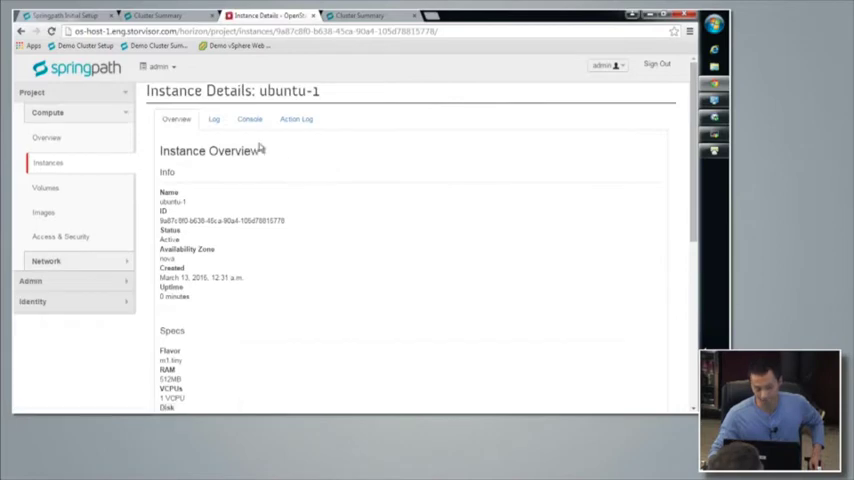
left_click(248, 120)
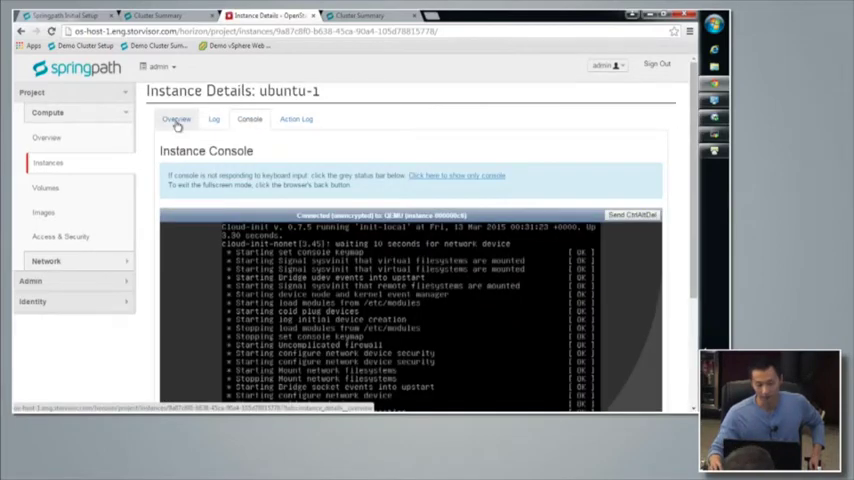
left_click(176, 120)
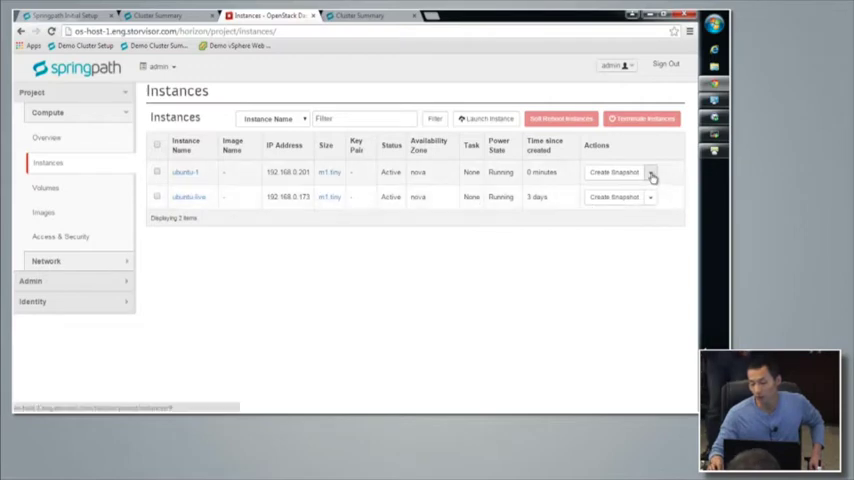
Step: Create a snapshot of ubuntu-1 named ubuntu-snapshot
left_click(650, 172)
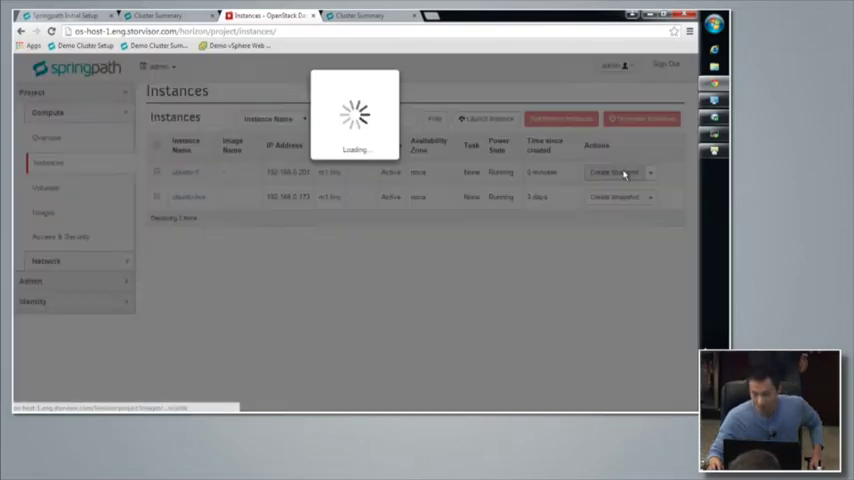
left_click(612, 172)
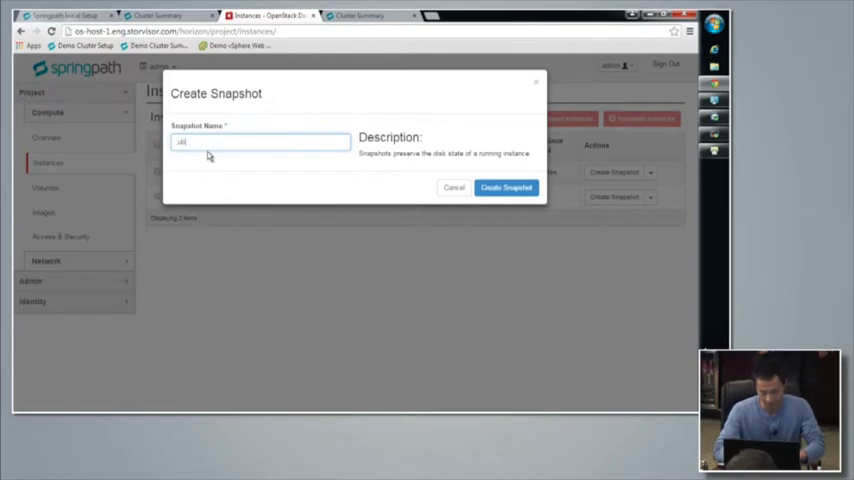
type("ubuntu-snapshot")
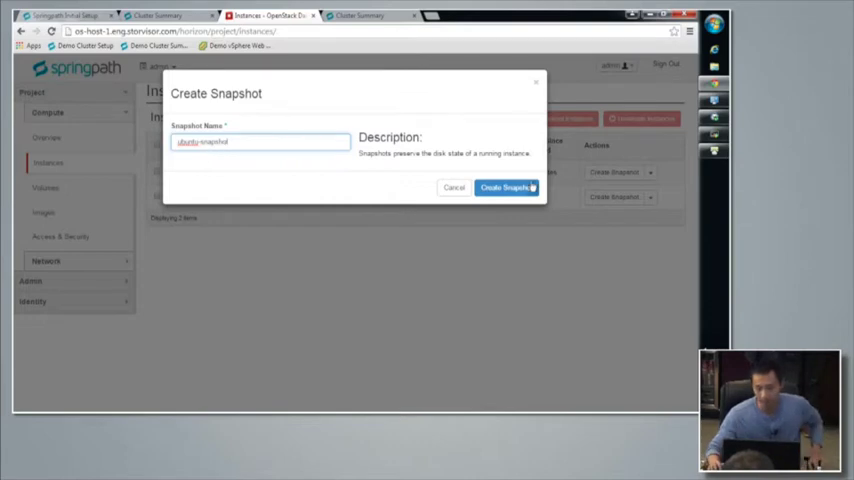
left_click(504, 188)
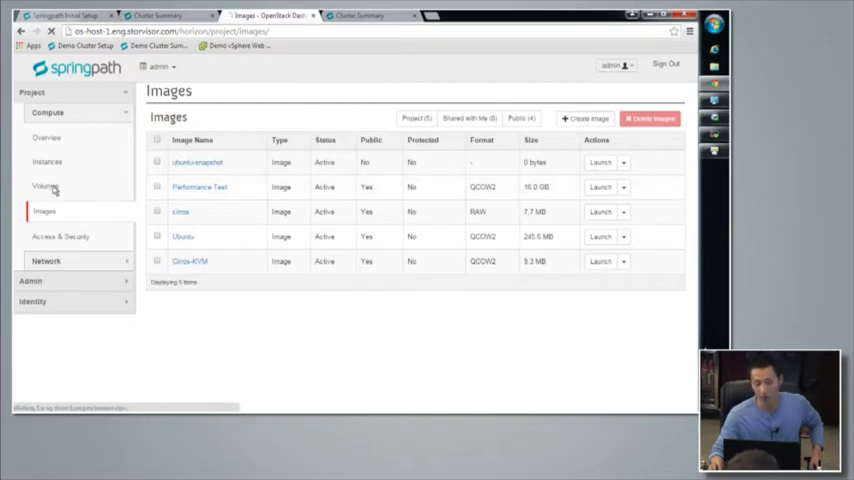
Step: Review the volumes and the volume snapshot created for ubuntu-snapshot
left_click(46, 188)
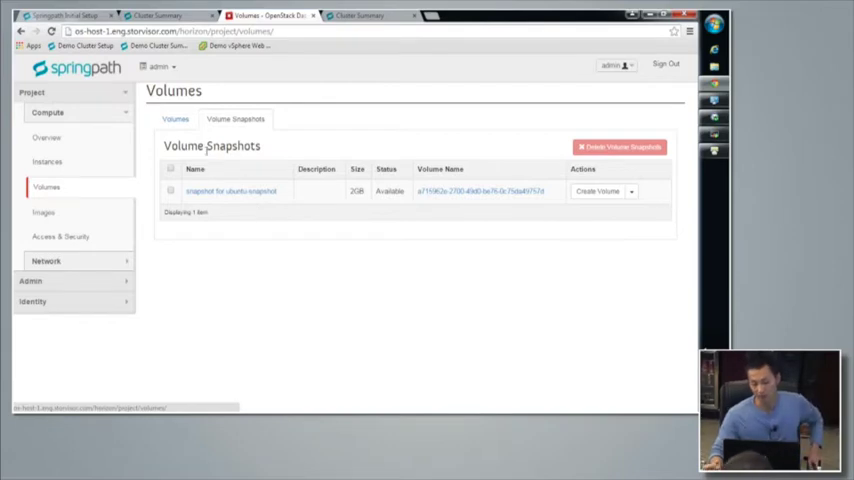
left_click(176, 120)
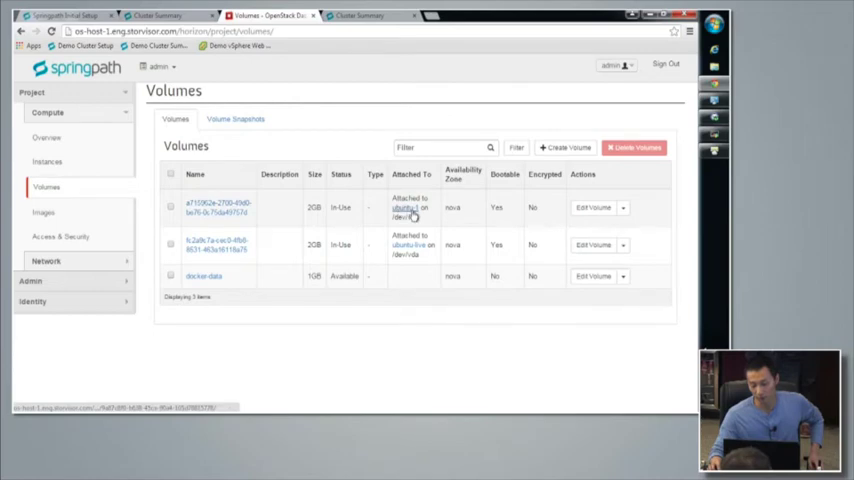
left_click(234, 120)
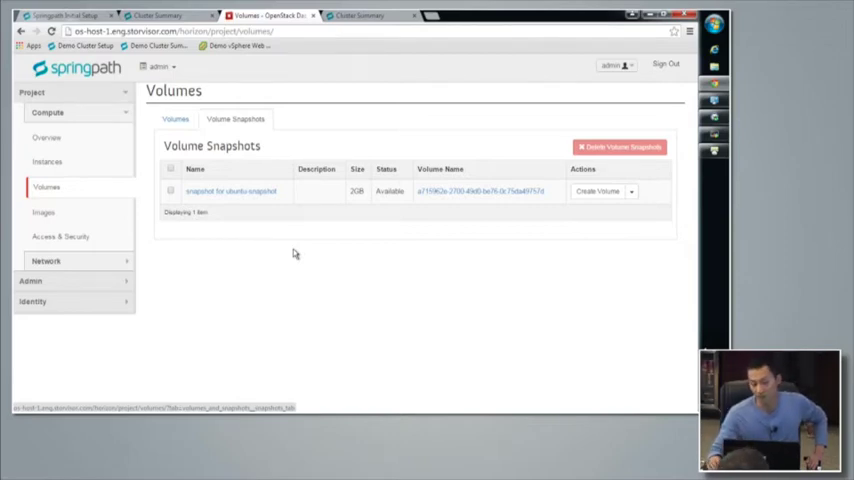
Step: Check the Images list, then return to the volume snapshots to launch from one
left_click(44, 212)
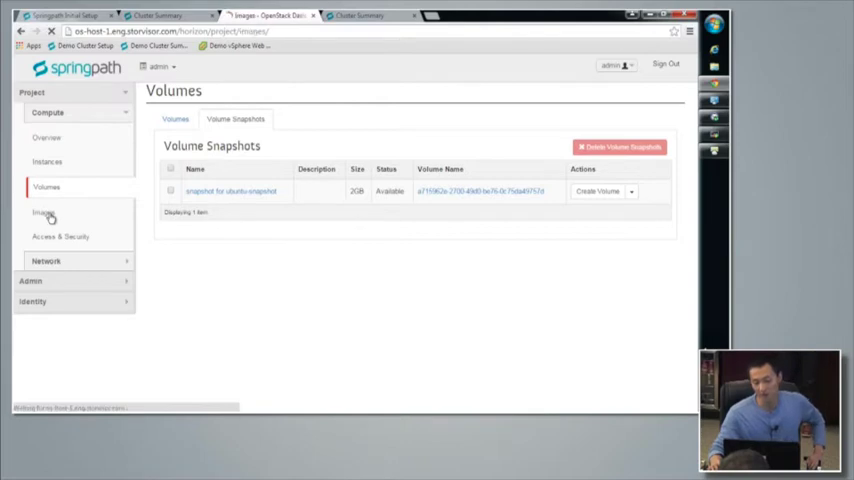
left_click(44, 212)
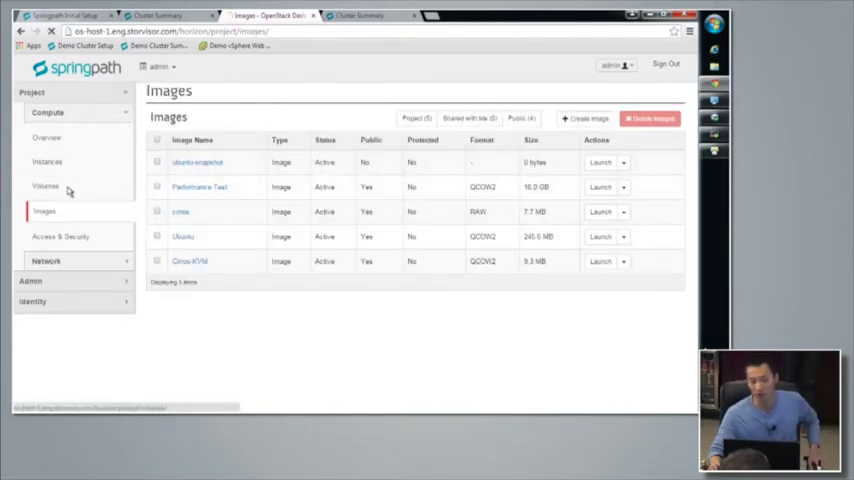
left_click(46, 188)
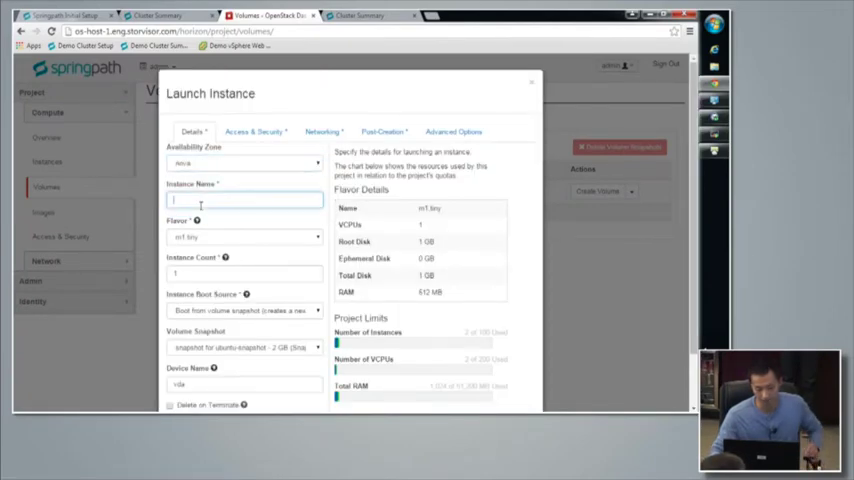
Step: Launch ubuntu-2 from the ubuntu-snapshot volume snapshot and watch it build in Instances
type("ubuntu-2")
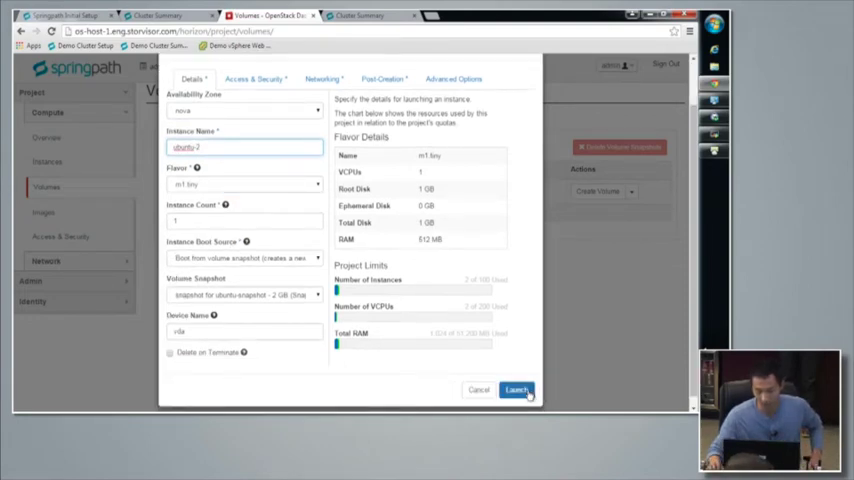
left_click(516, 388)
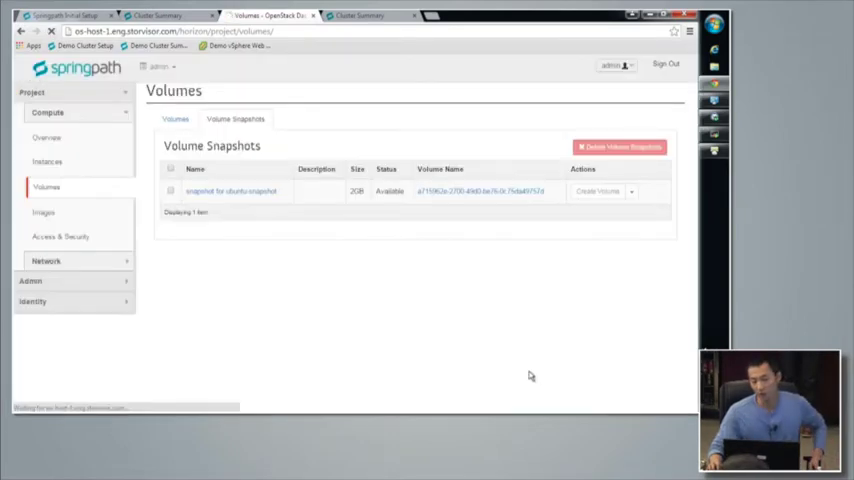
left_click(48, 160)
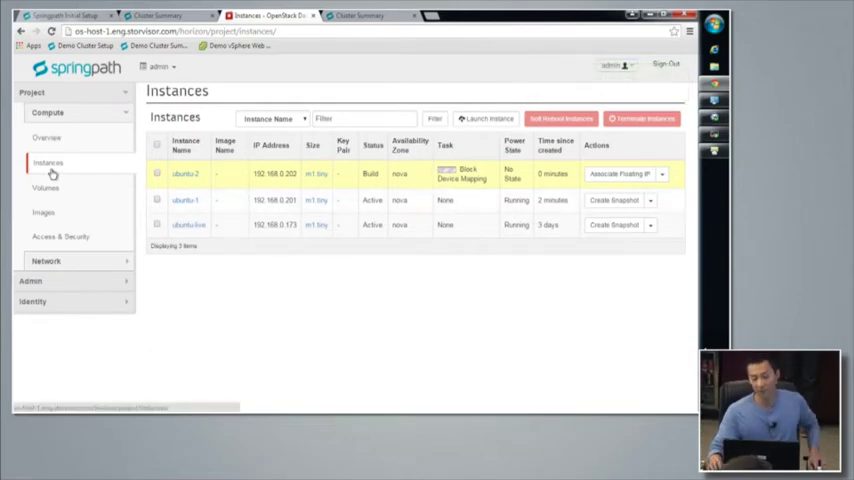
left_click(48, 164)
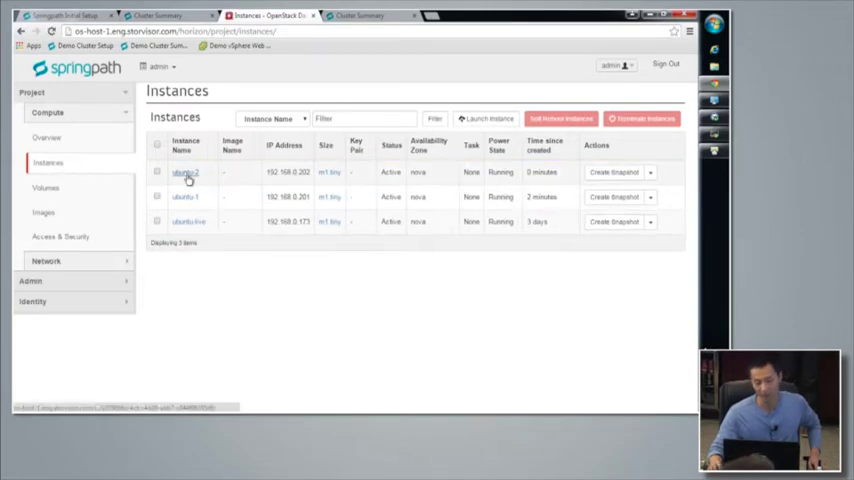
left_click(184, 172)
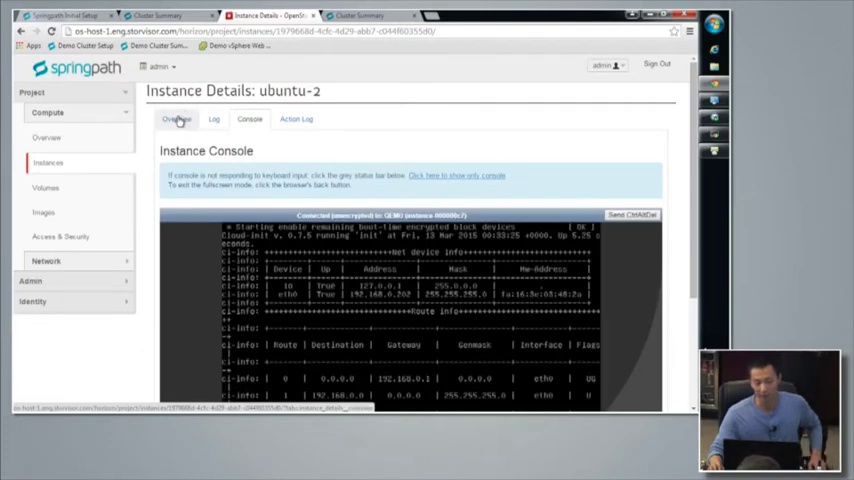
left_click(176, 120)
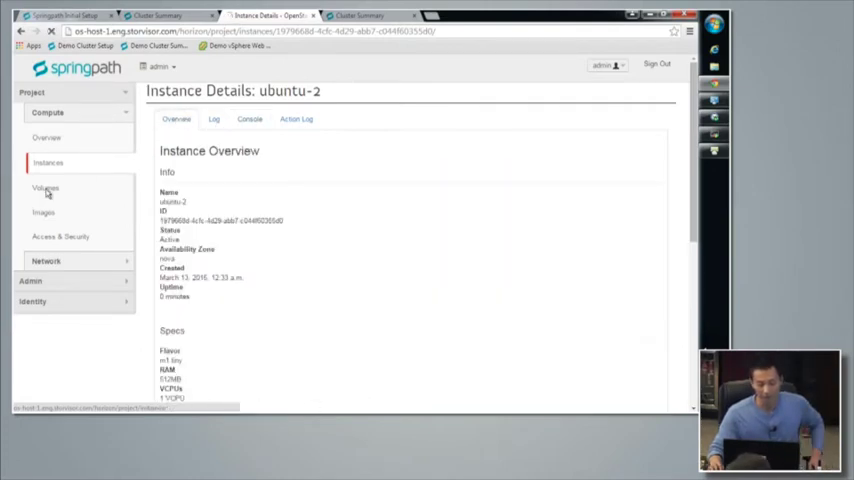
left_click(46, 188)
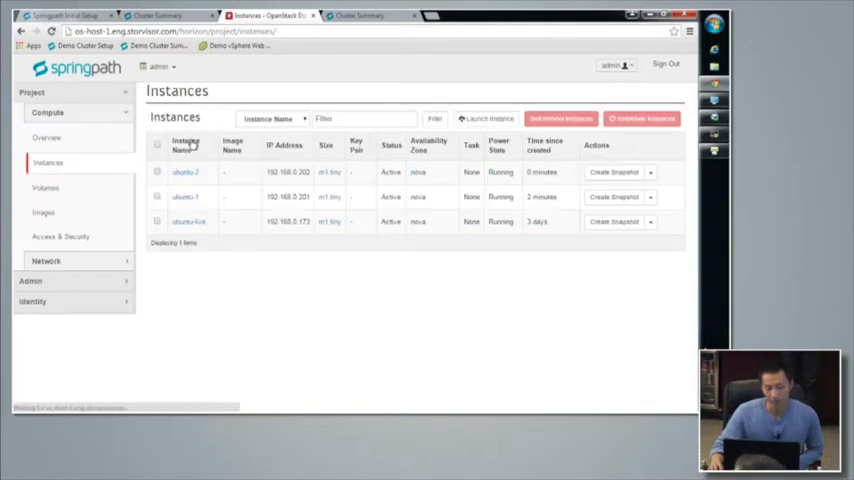
Step: Run ./activity.sh in ubuntu-live's full-page console
left_click(188, 220)
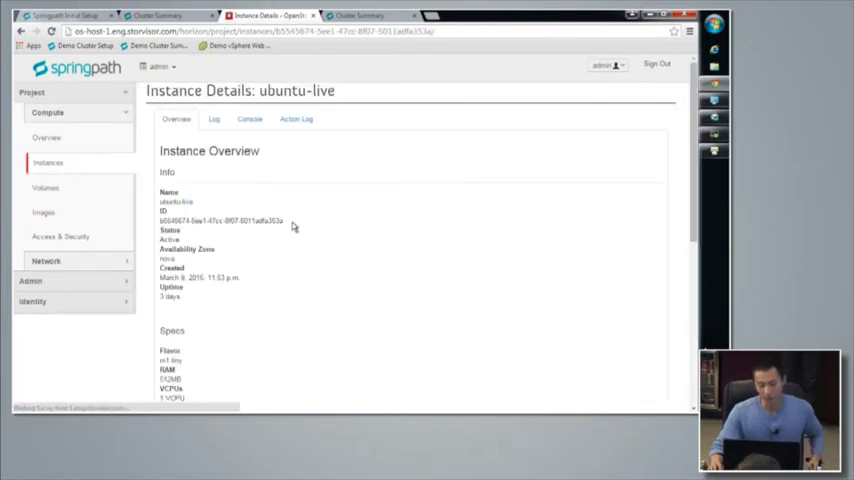
left_click(248, 120)
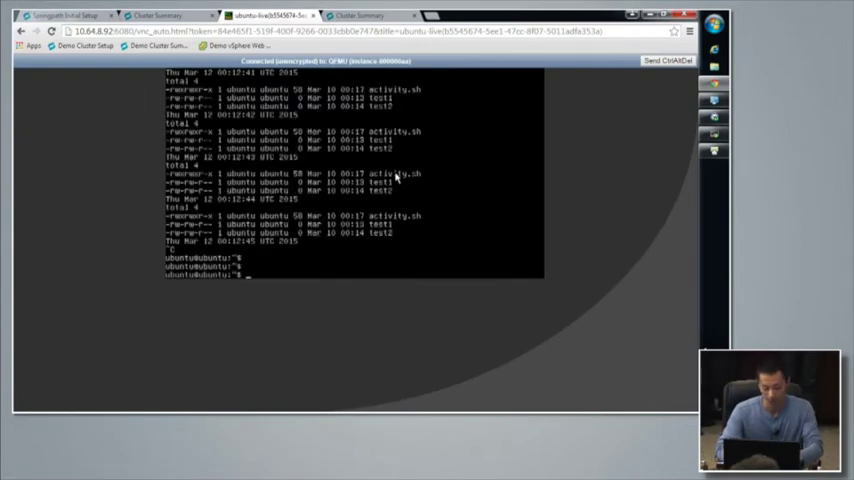
type("./ac")
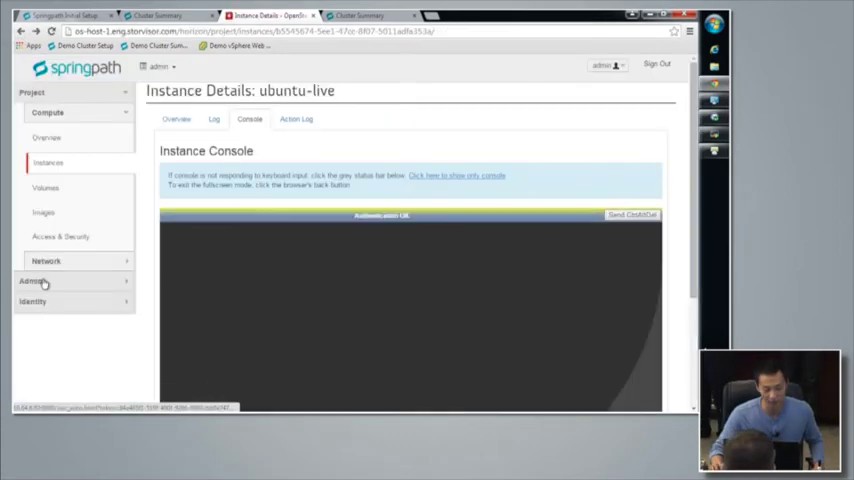
Step: Show the admin All Instances list and the actions for ubuntu-live
left_click(32, 280)
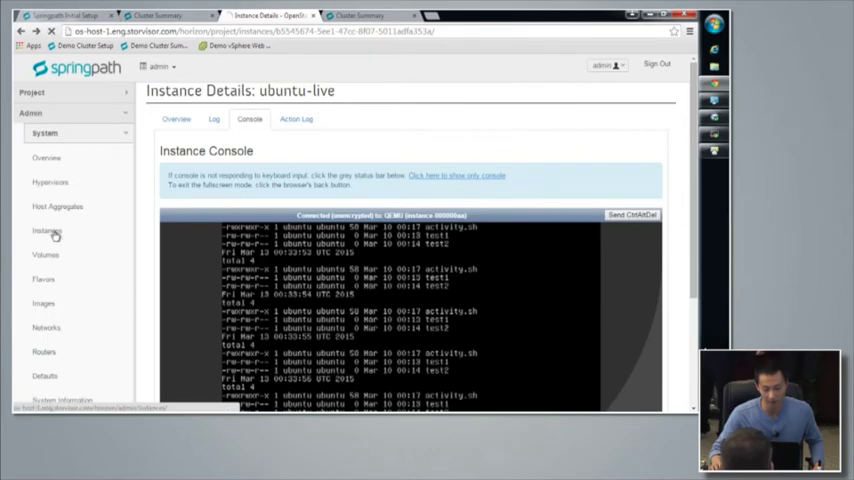
left_click(48, 232)
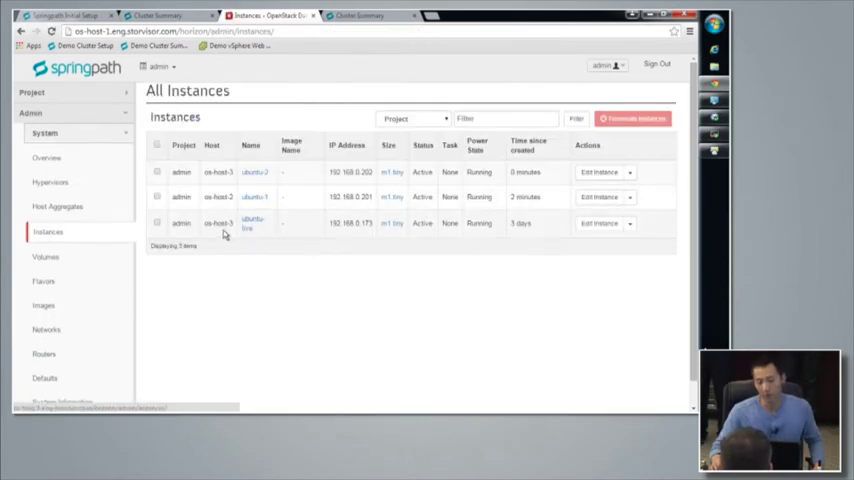
left_click(630, 224)
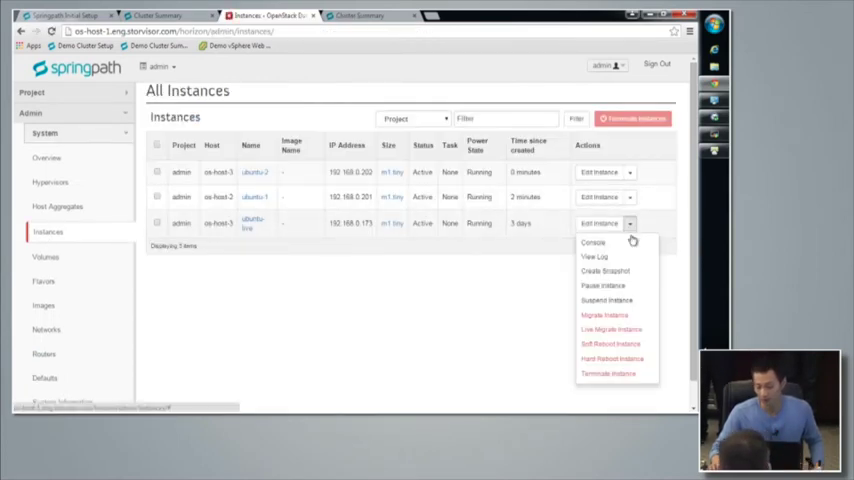
Step: Live-migrate ubuntu-live to another compute host
left_click(612, 328)
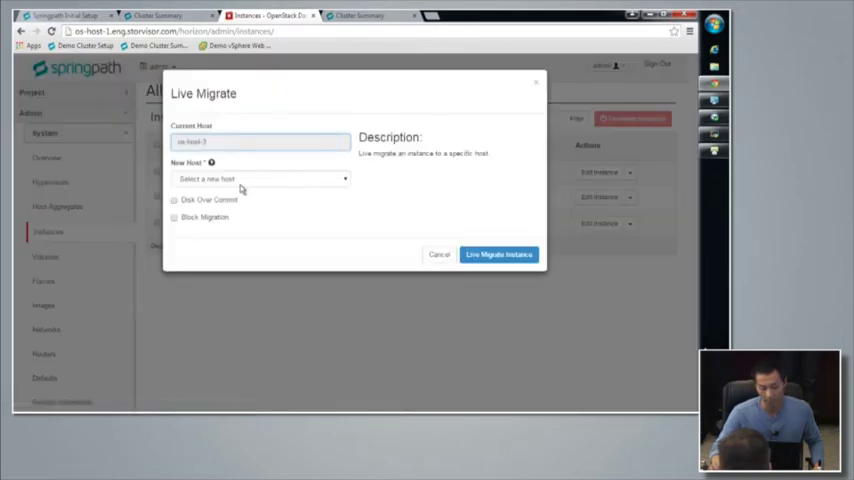
left_click(260, 178)
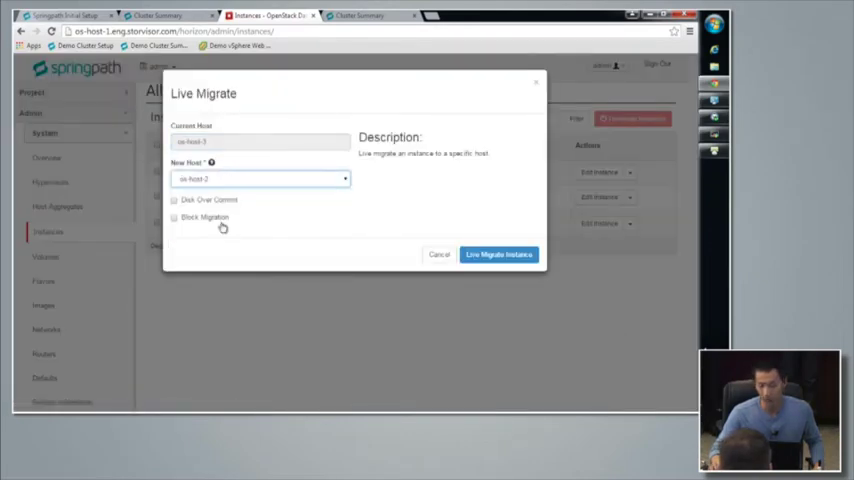
left_click(498, 254)
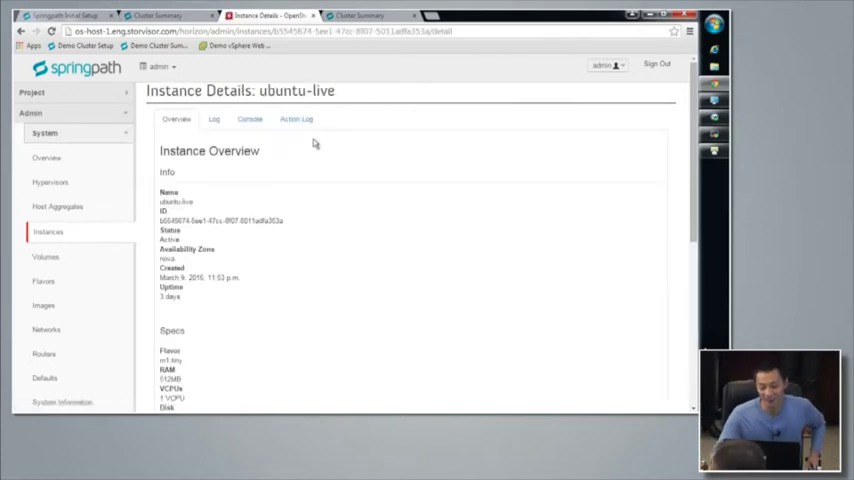
Step: Confirm ubuntu-live's console still logs activity mid-migration, then return to All Instances
left_click(248, 120)
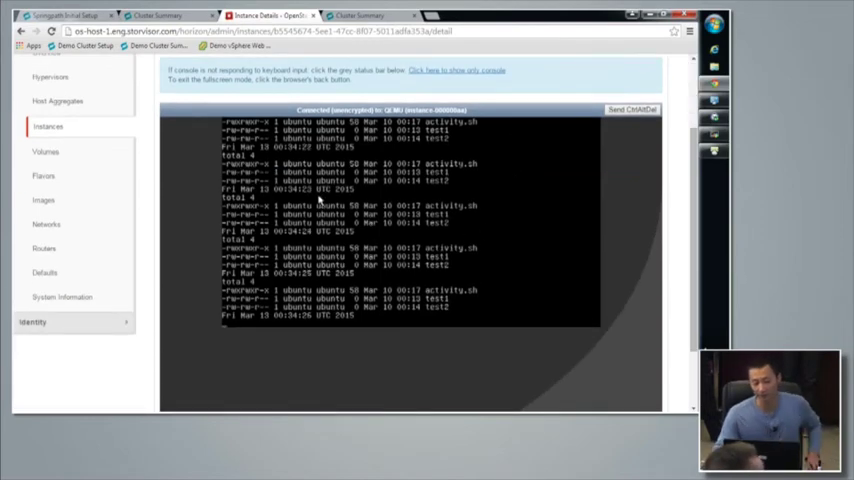
left_click(176, 120)
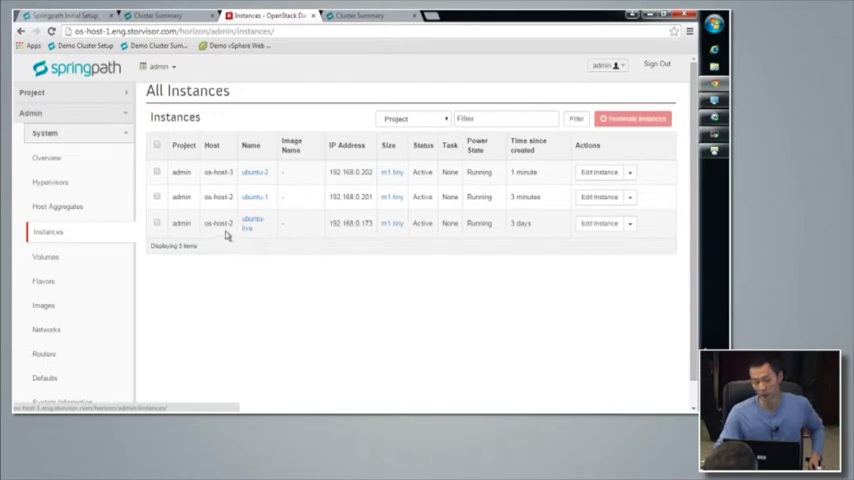
mouse_move(236, 280)
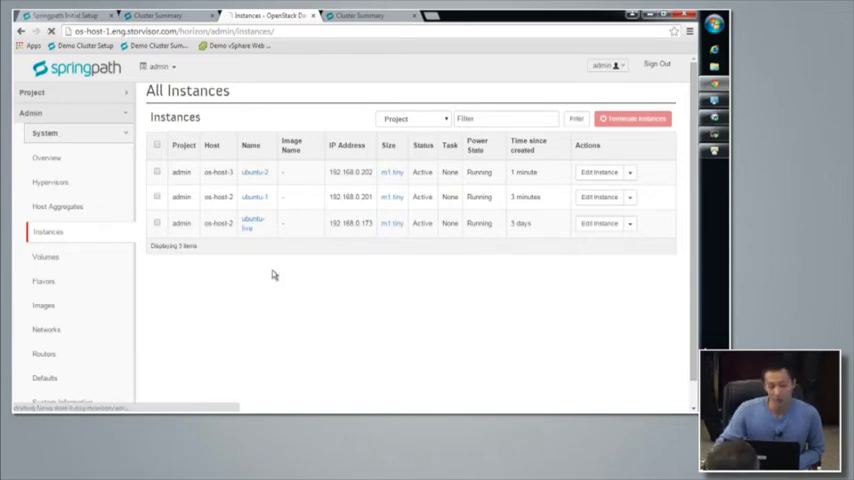
Step: List the Glance images from the MobaXterm shell on the host
left_click(52, 184)
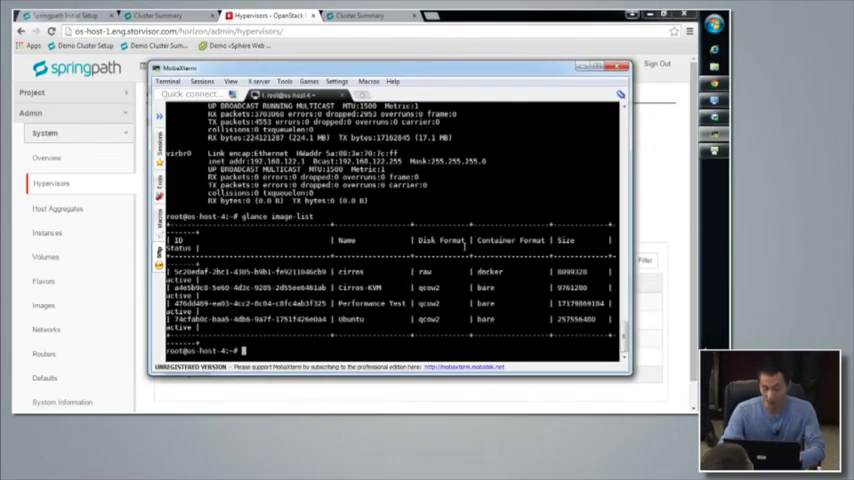
type("ds")
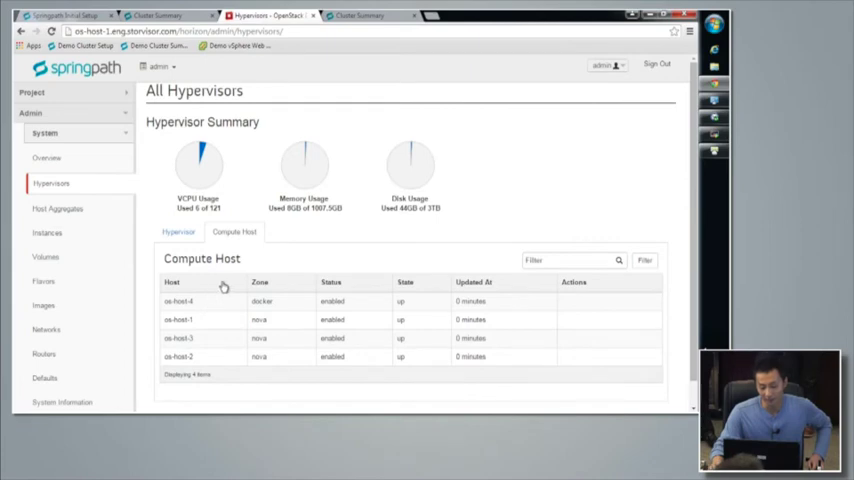
Step: Review the project's Images and Instances lists, then start Launch Instance and show the Availability Zone choices
left_click(178, 232)
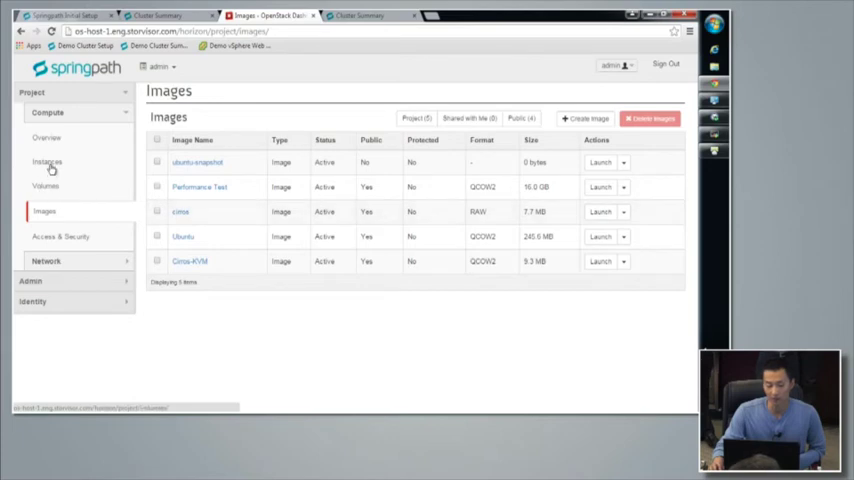
left_click(48, 162)
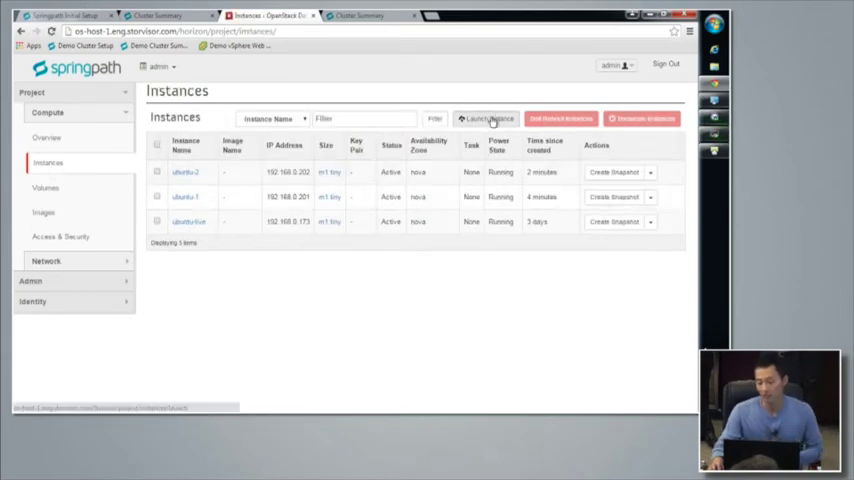
left_click(488, 118)
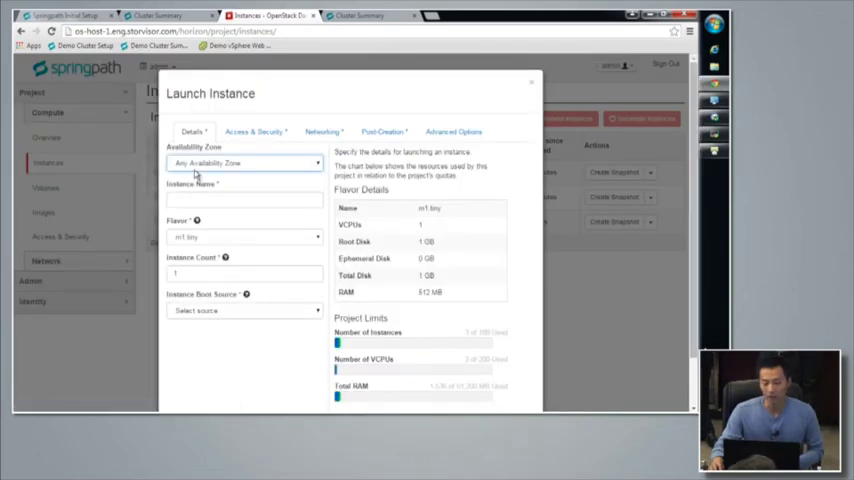
left_click(244, 164)
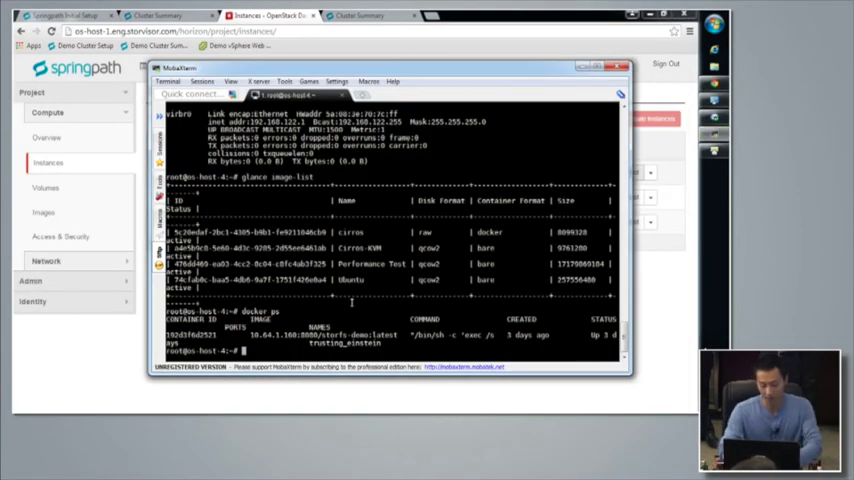
Step: List Cinder volumes and images, run the docker instance script to boot docker1, and check the container
type("cinder list")
type("glance image")
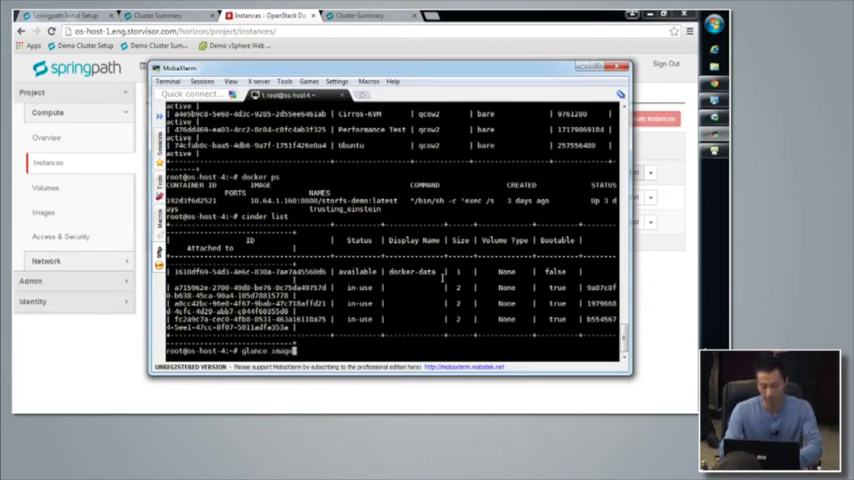
type("-list")
key("Return")
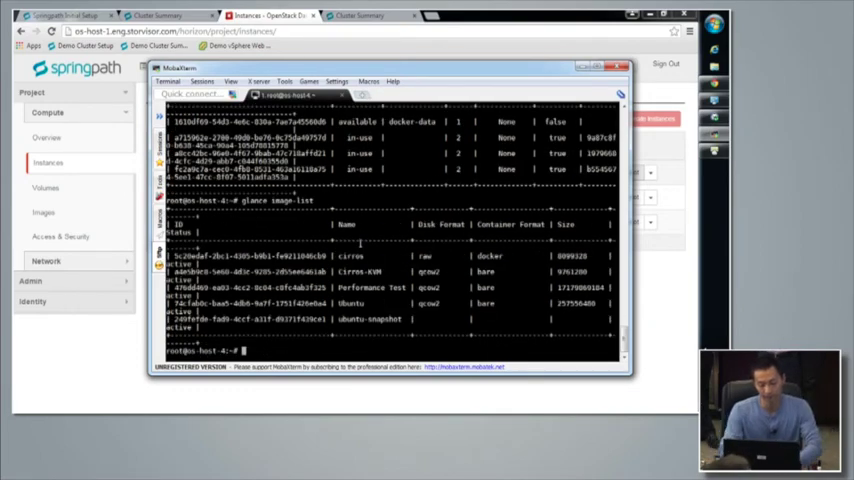
type("cat ./docker-instance.sh")
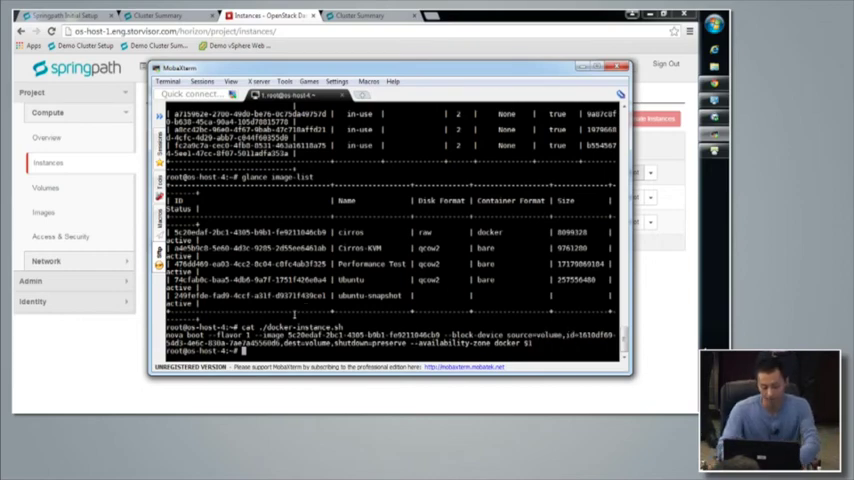
type("./docker")
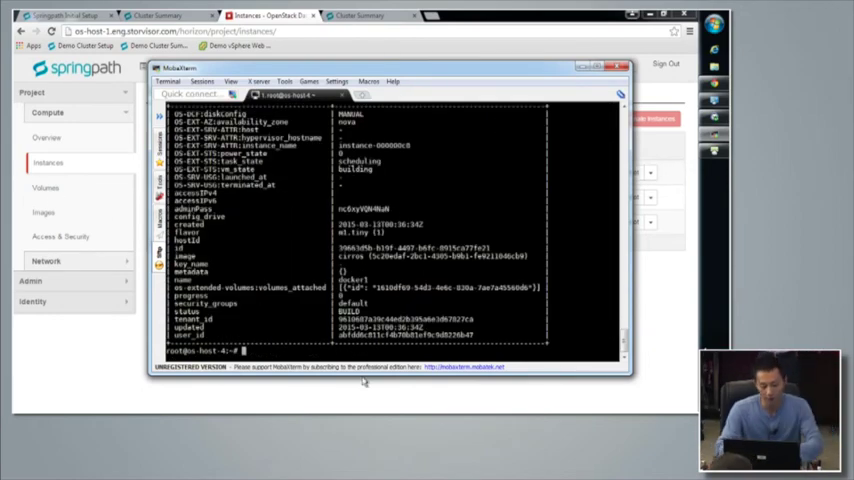
type("docker pu")
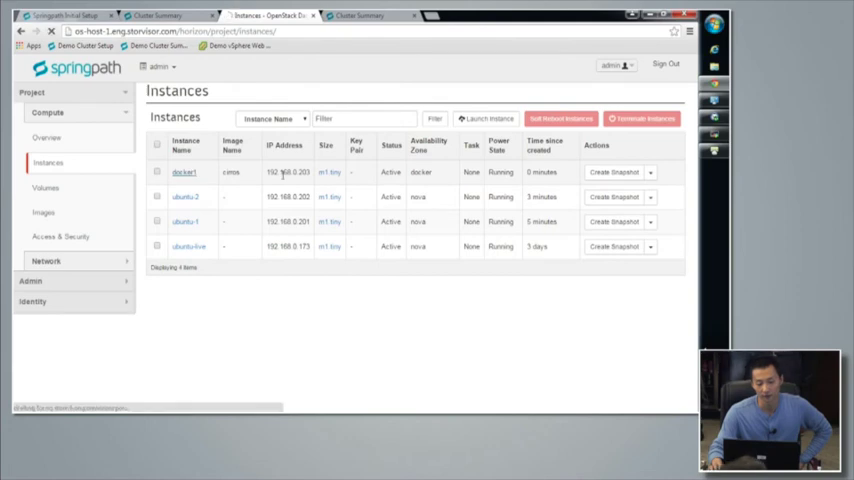
Step: Show the docker1 instance's details from the Instances table
left_click(184, 172)
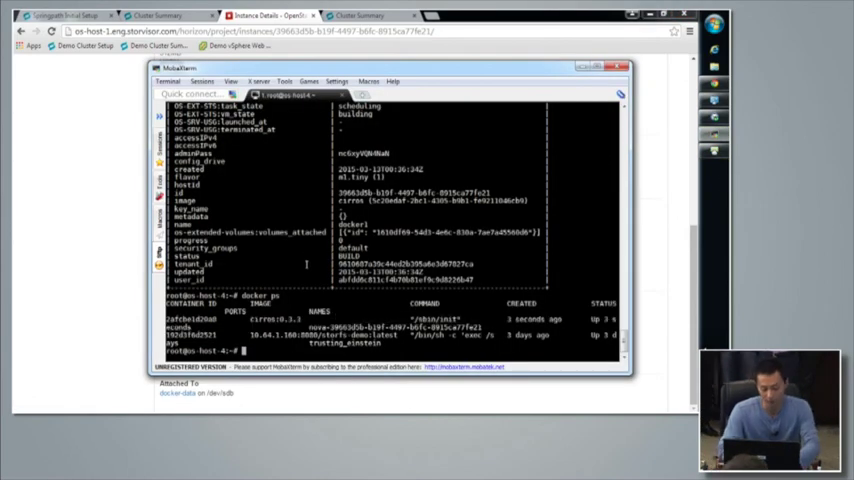
Step: Run docker ps and docker inspect to confirm the docker1 container is running on the host
type("docker")
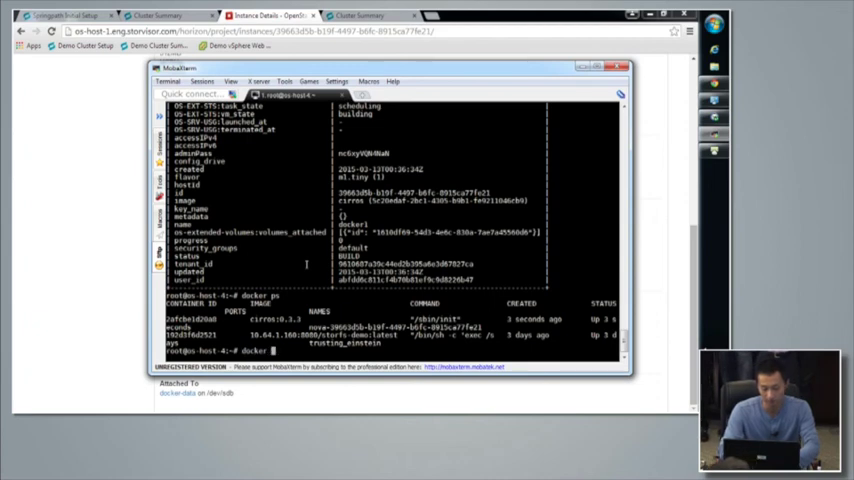
type("inspect")
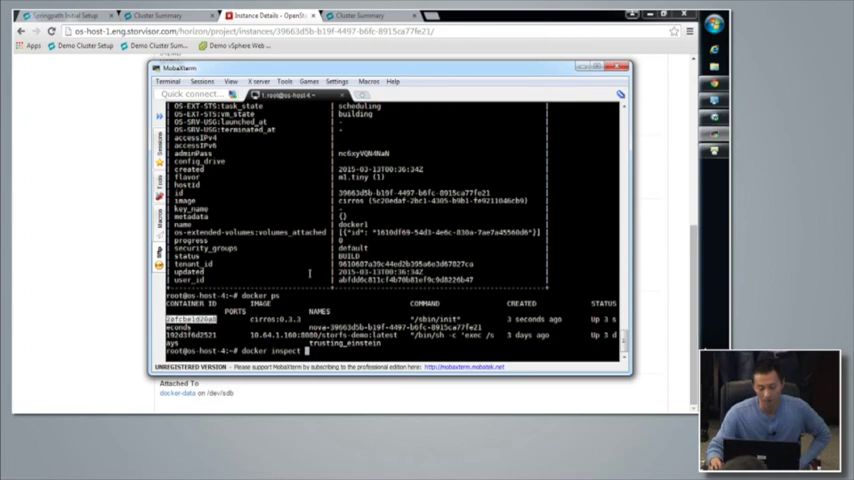
key("Return")
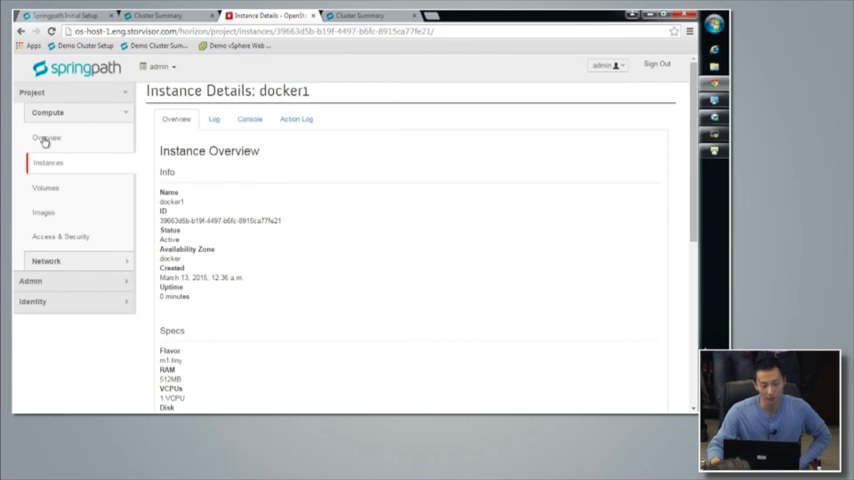
Step: Show the project Overview with its limit summary charts and usage summary
left_click(46, 138)
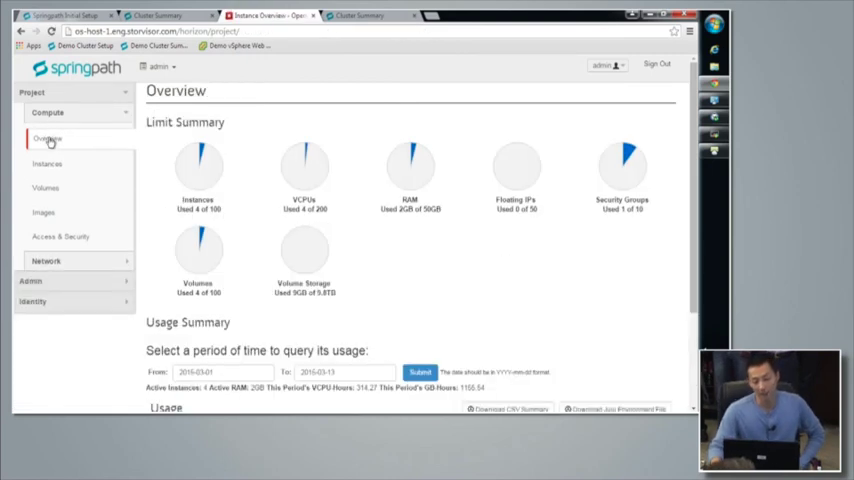
mouse_move(84, 172)
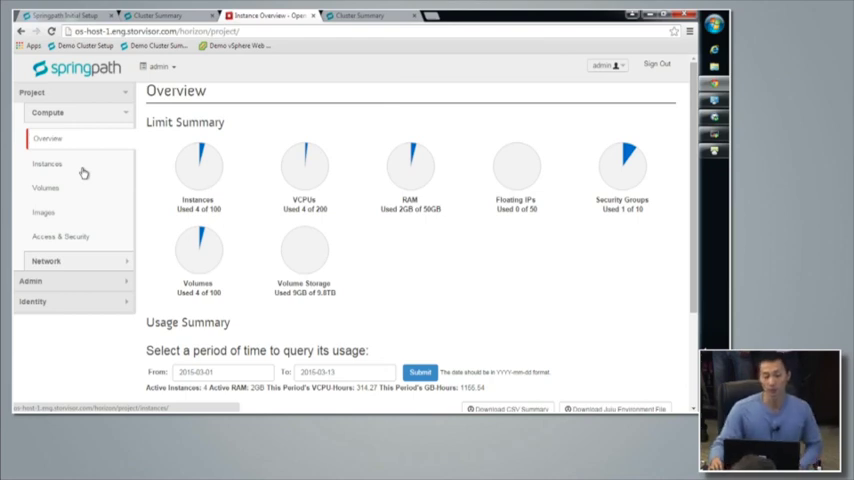
mouse_move(84, 166)
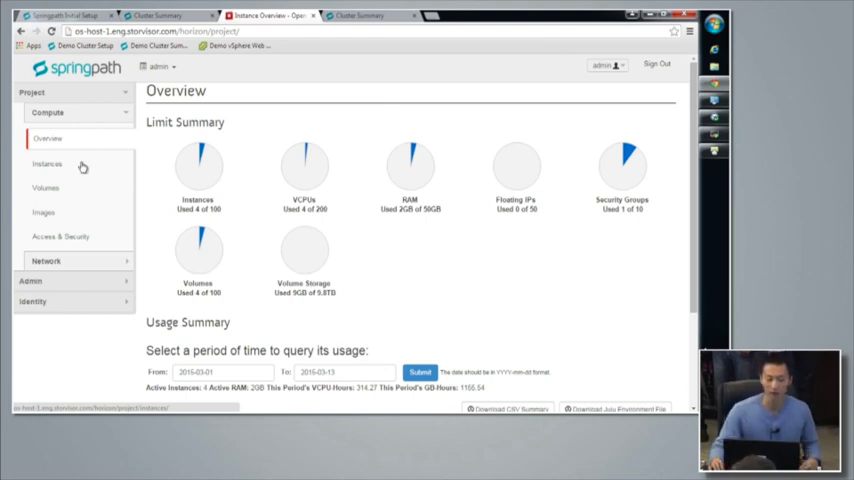
mouse_move(64, 166)
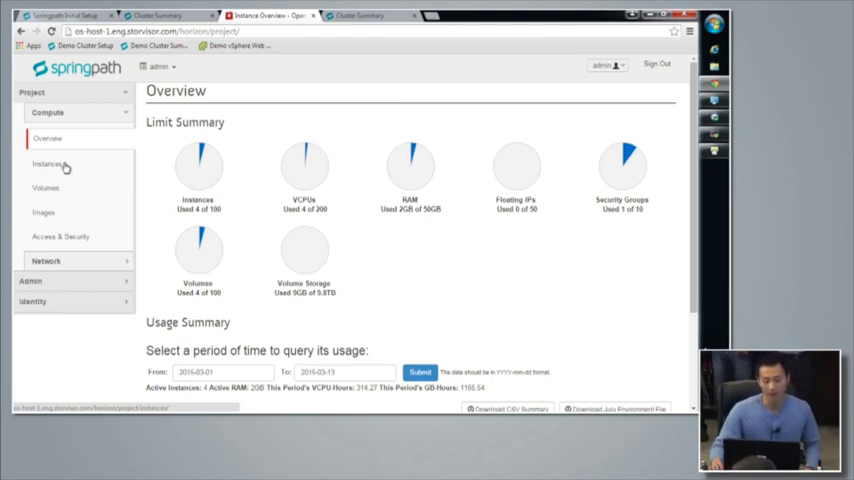